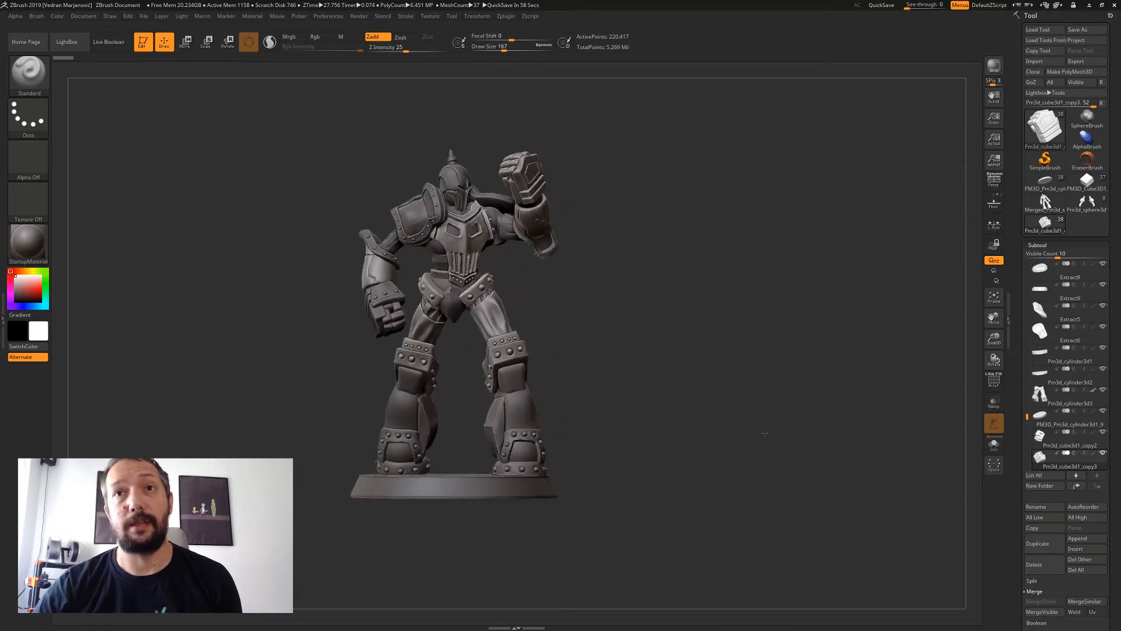
Step: Show the unposed standing robot and select a different subtool in the Subtool palette
drag(765, 433, 844, 316)
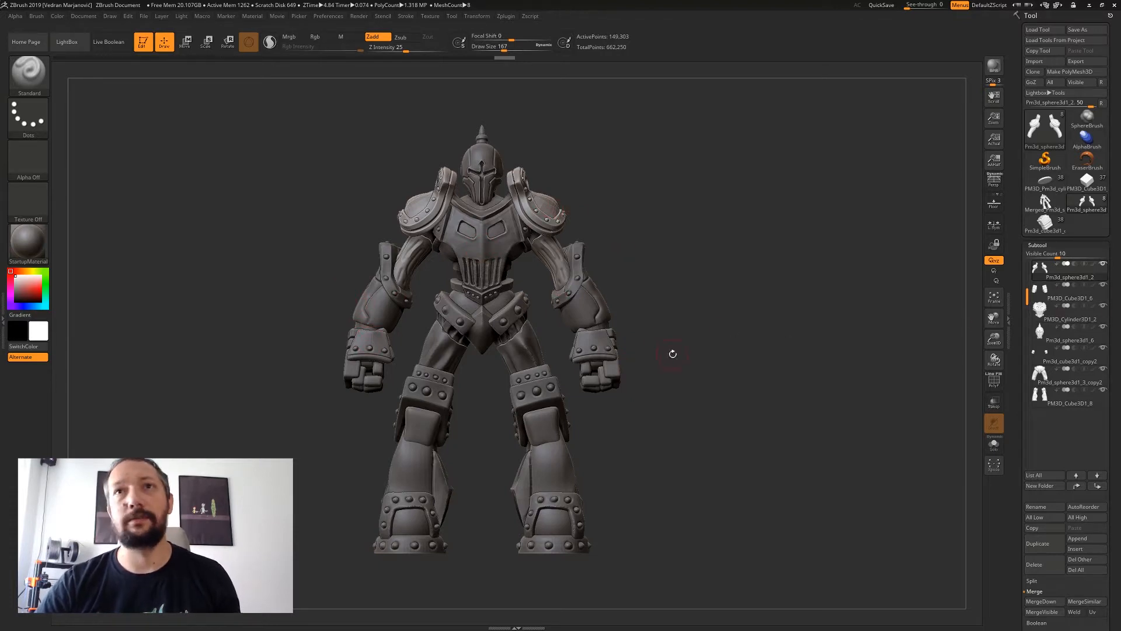
click(1065, 277)
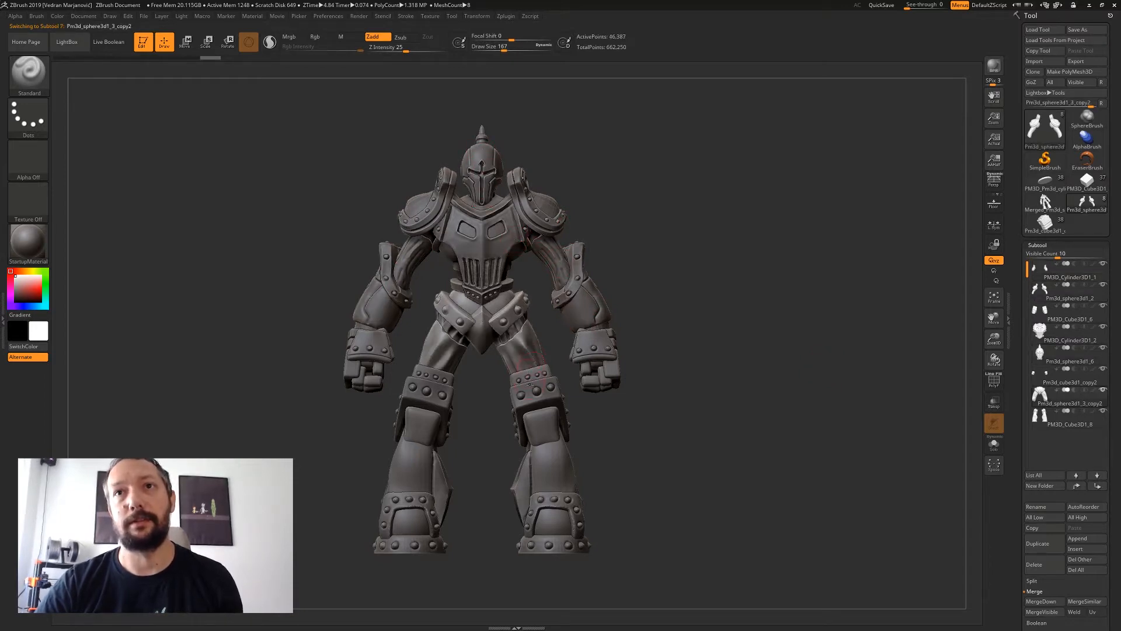
click(506, 15)
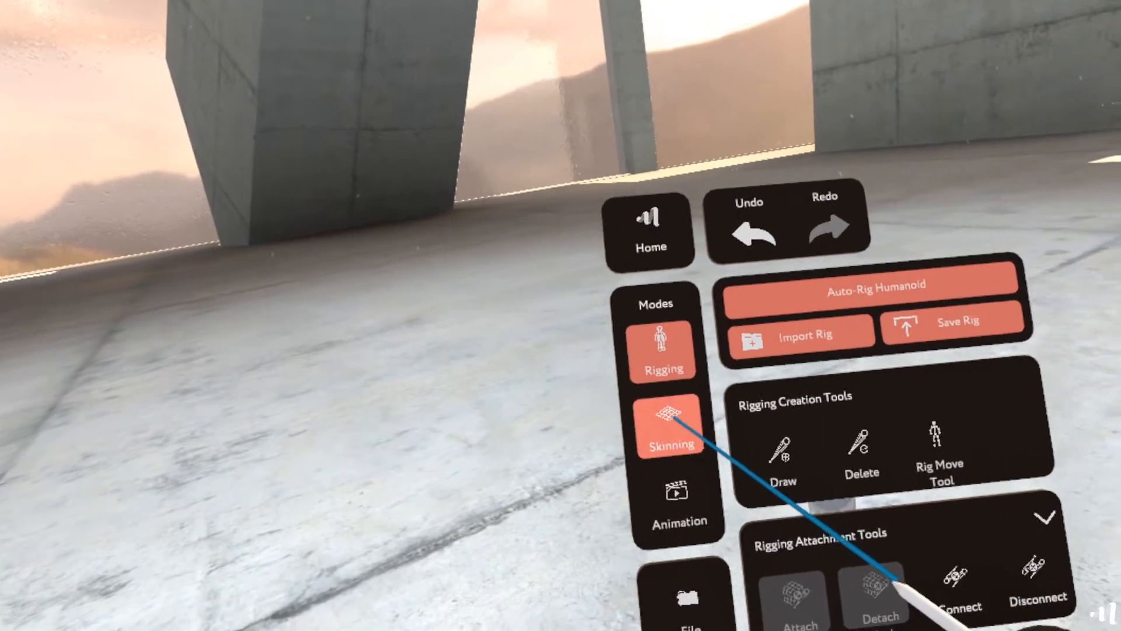
Step: Switch to Skinning mode to bring up Auto-Skin and the Add, Subtract and Smooth weight brushes
click(669, 421)
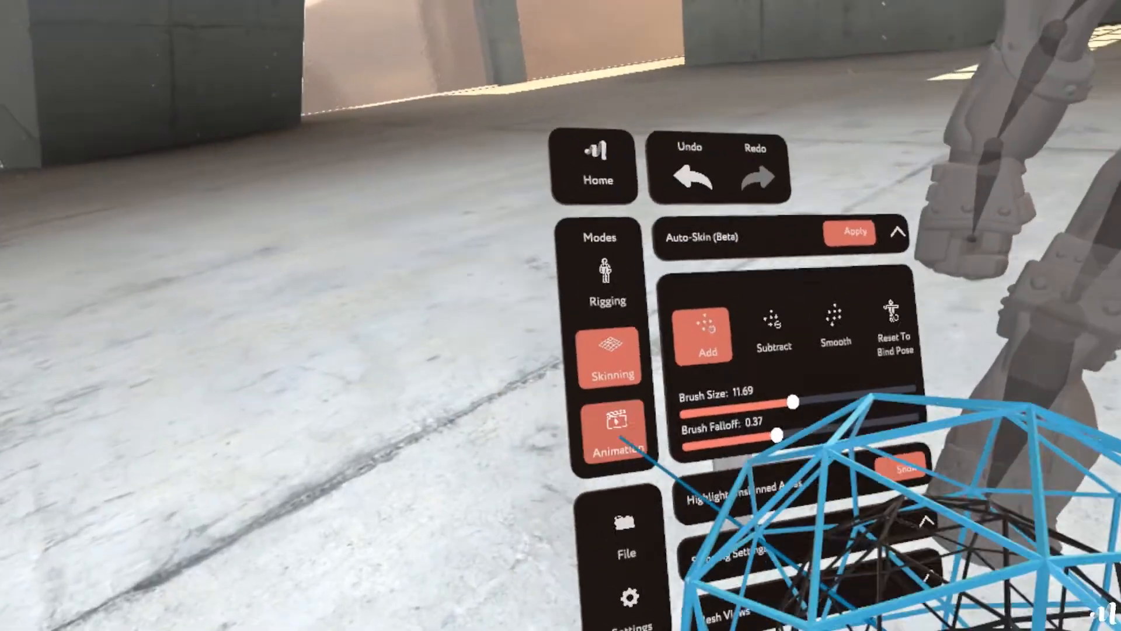
Step: Switch to Animation mode to start posing the rigged robot's joints
click(619, 429)
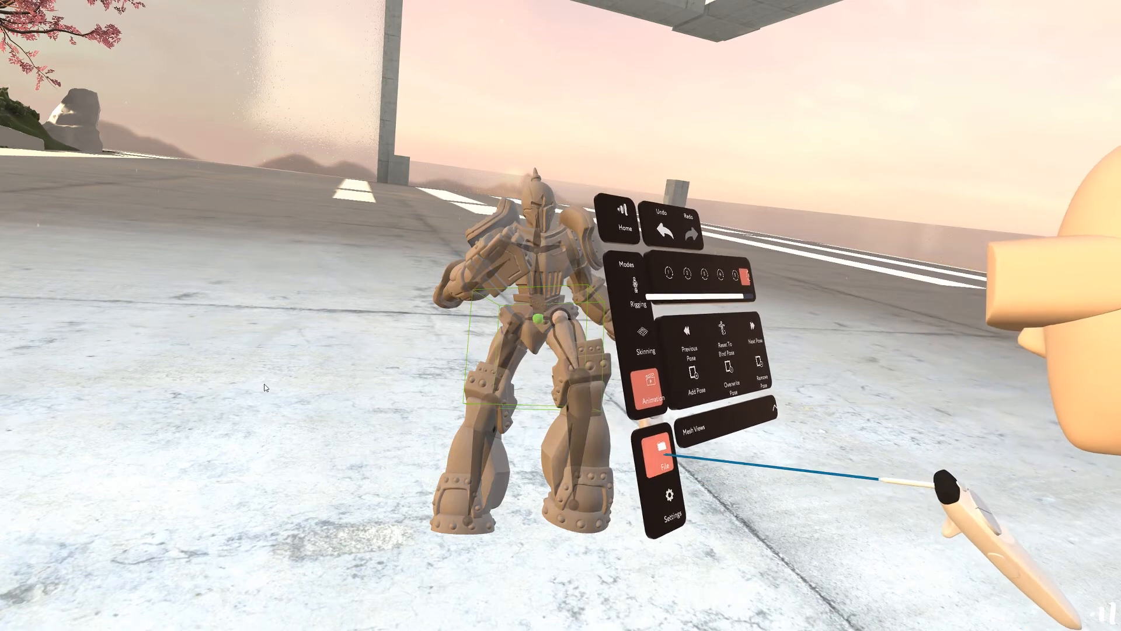
Step: Export the robot as FBX 'shield guardian new pose' and open it with 3D Viewer
click(661, 462)
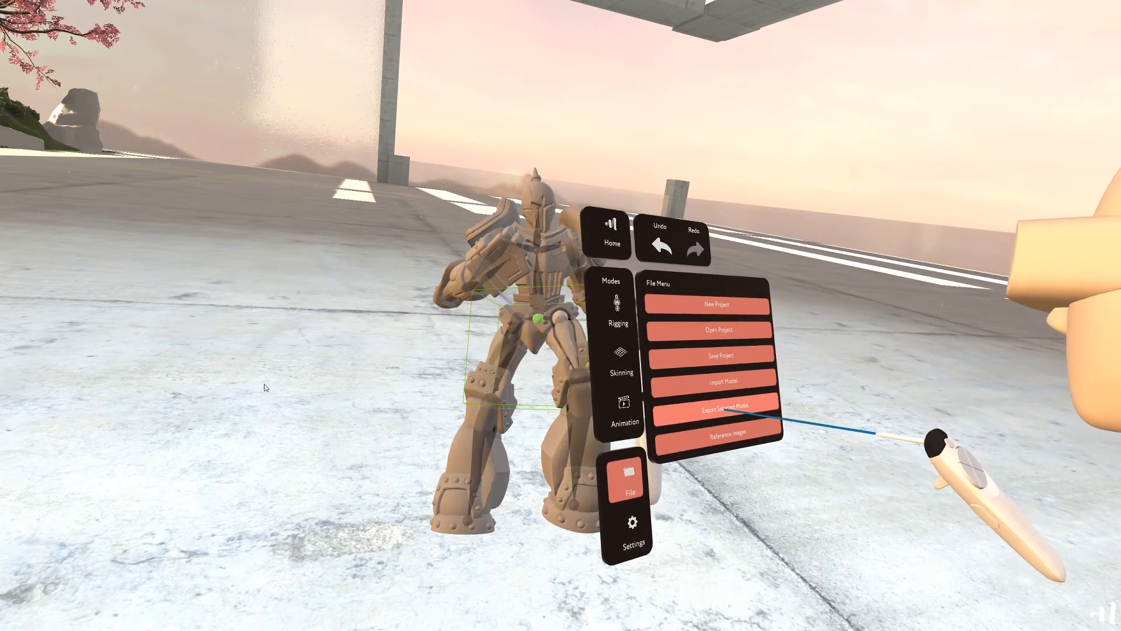
click(724, 410)
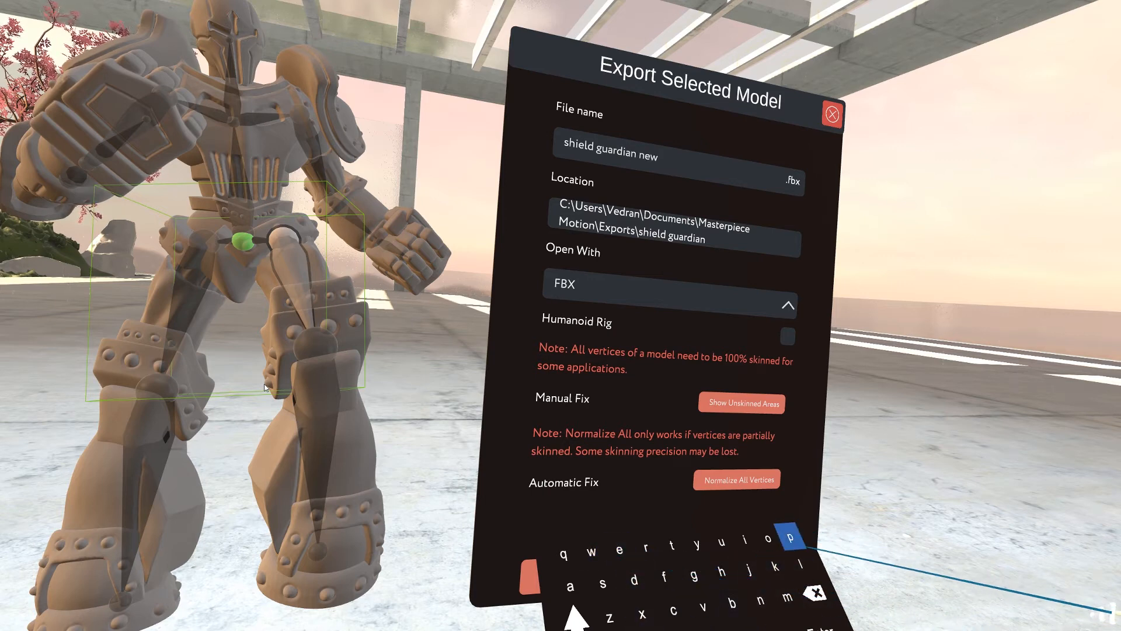
click(789, 537)
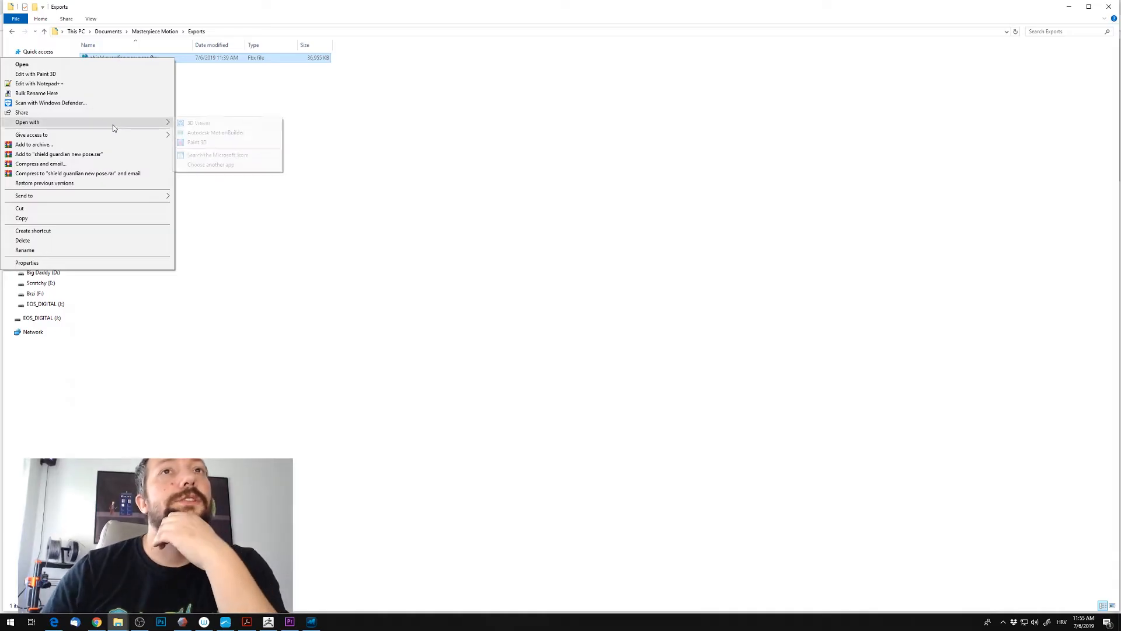
click(198, 122)
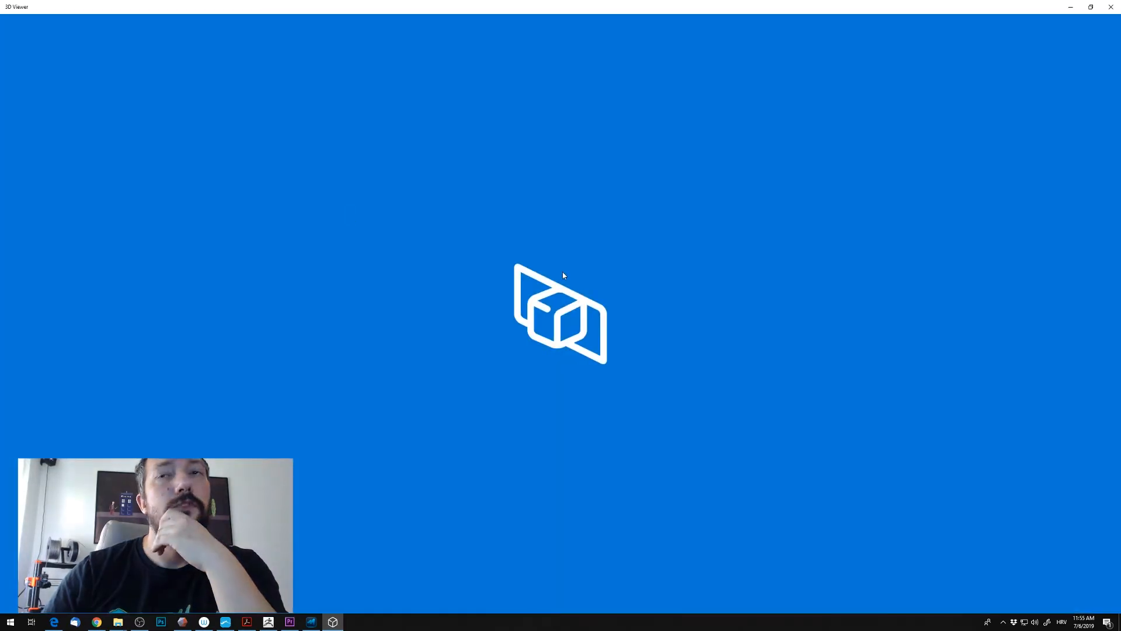
mouse_move(787, 296)
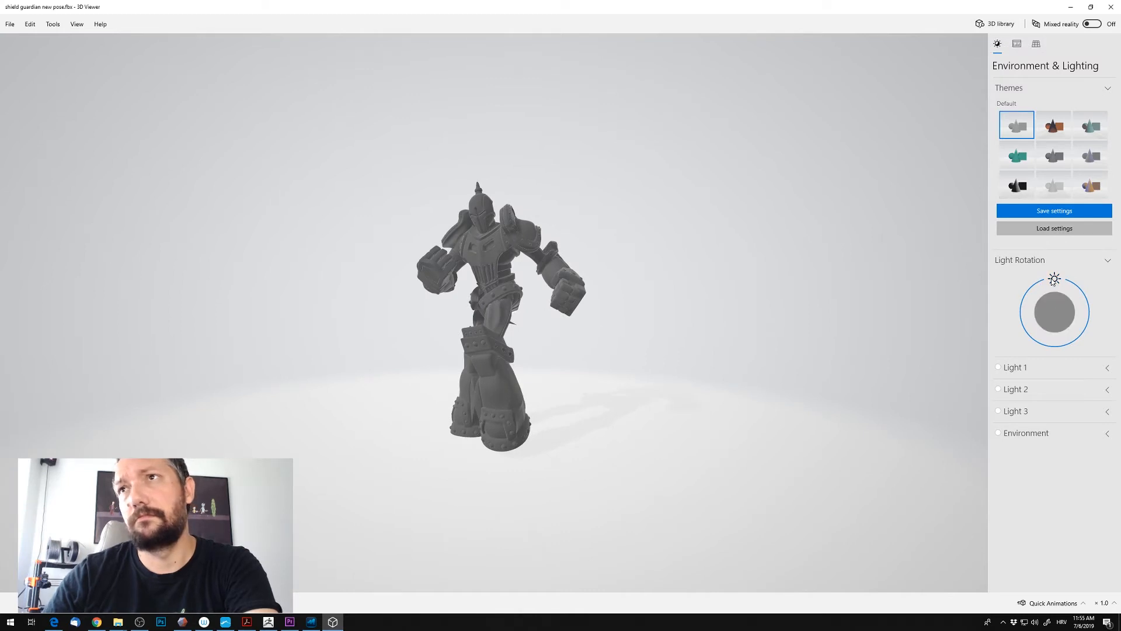
Step: Rotate the light around the Shield Guardian and zoom in on its torso and fists
drag(1054, 279, 1065, 304)
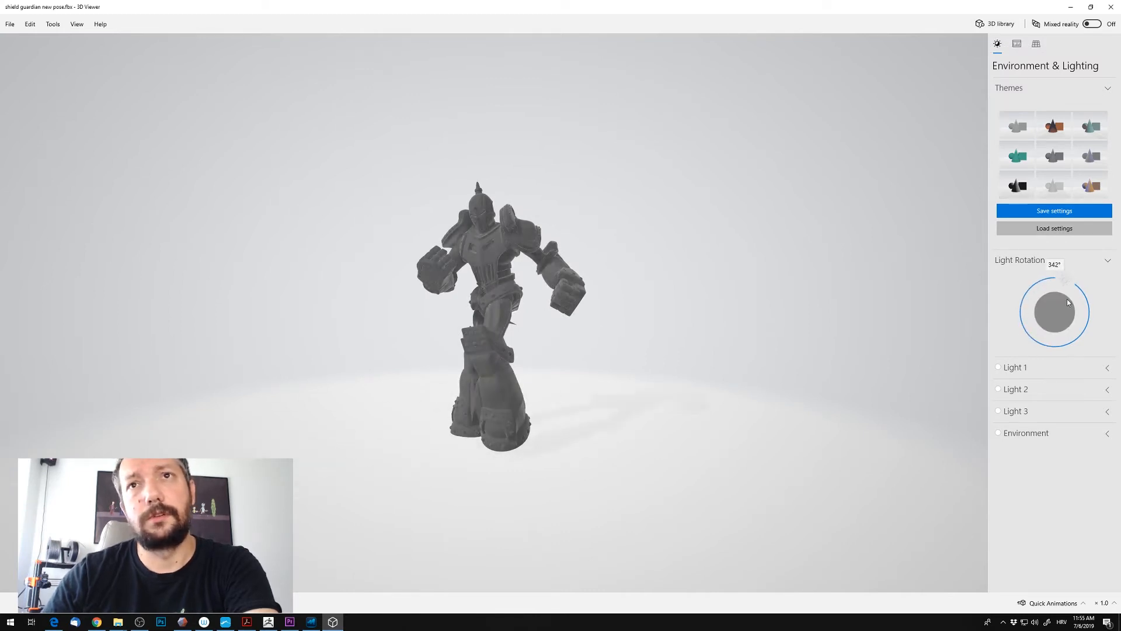
scroll(up, 3)
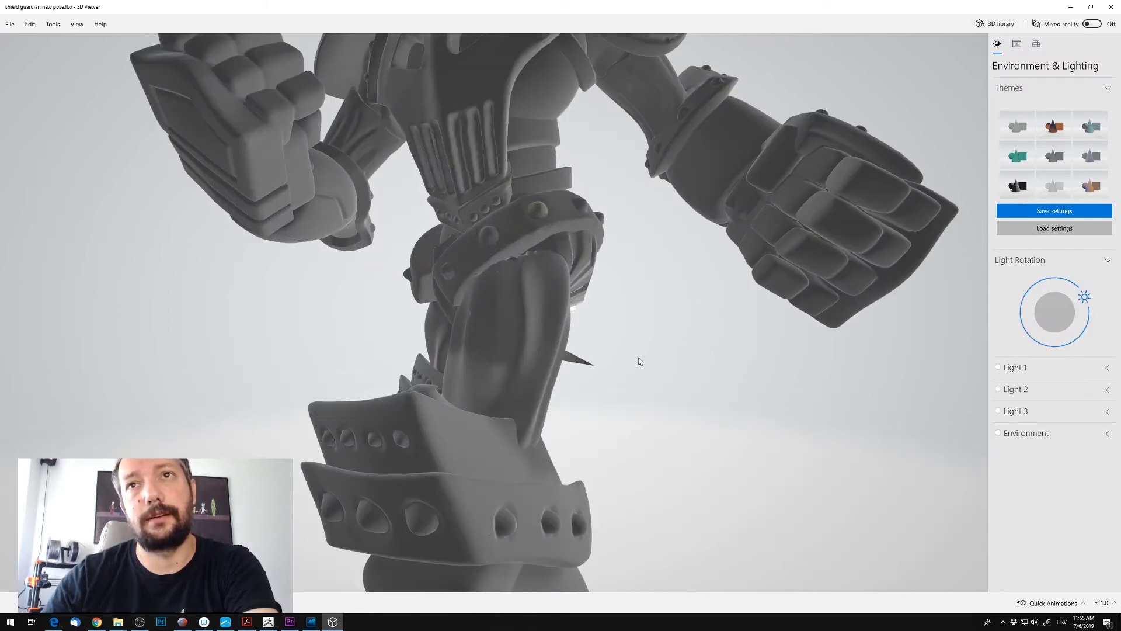